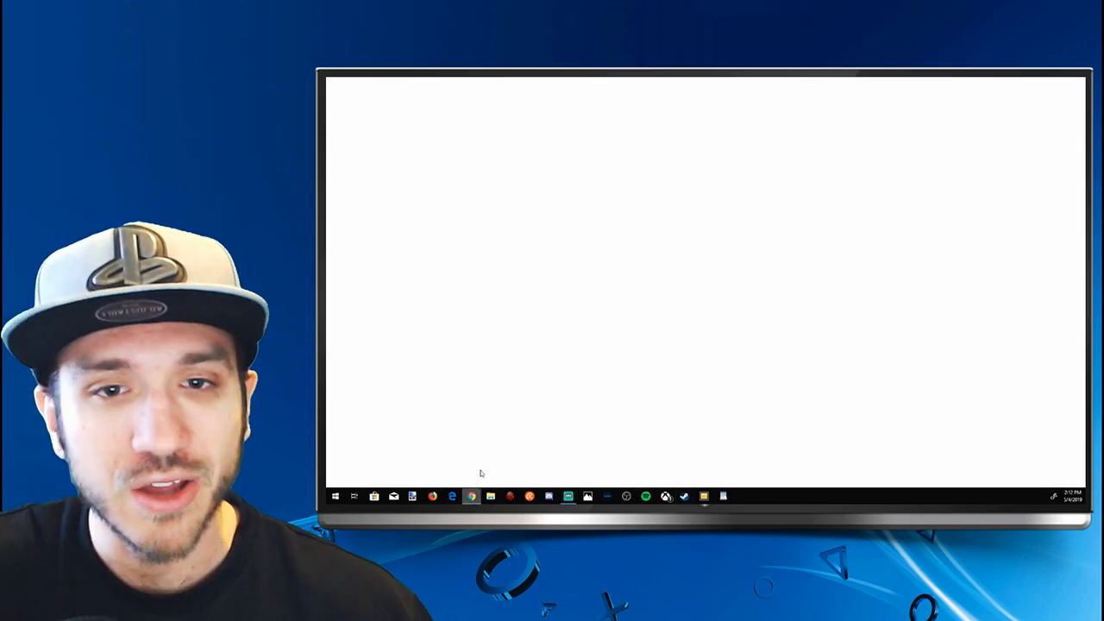
Launch Chrome from the taskbar to reach the Twitch home page
{"action": "left_click", "coordinate": [471, 496]}
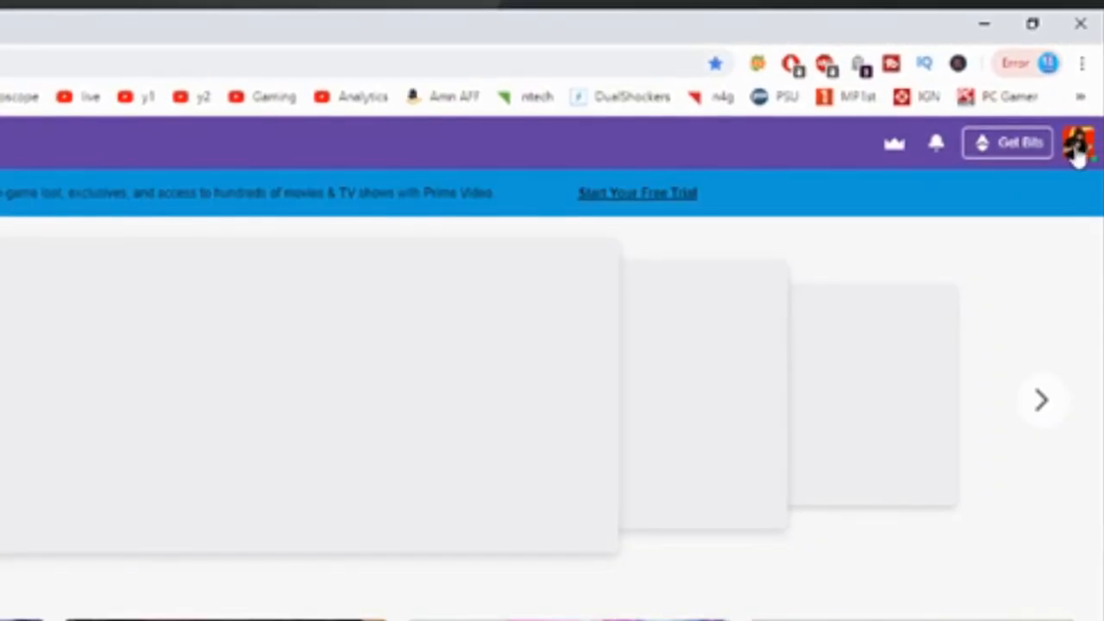
Open the Creator Dashboard from the Twitch profile avatar menu
{"action": "left_click", "coordinate": [1079, 144]}
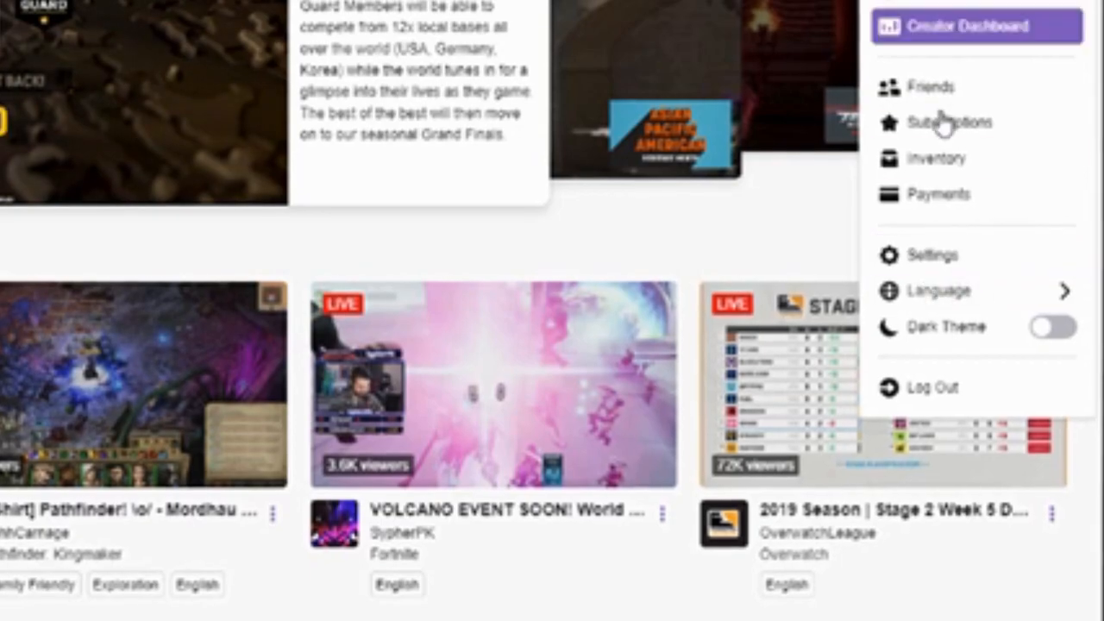
{"action": "left_click", "coordinate": [933, 254]}
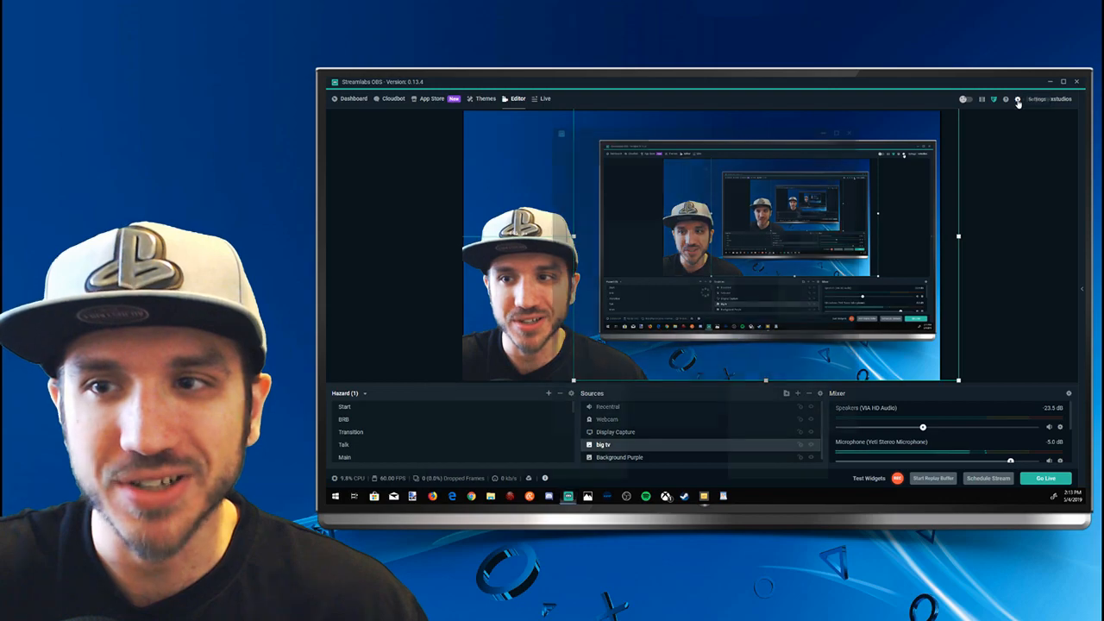
Open Streamlabs OBS Settings and go to the Stream page
{"action": "left_click", "coordinate": [1017, 98]}
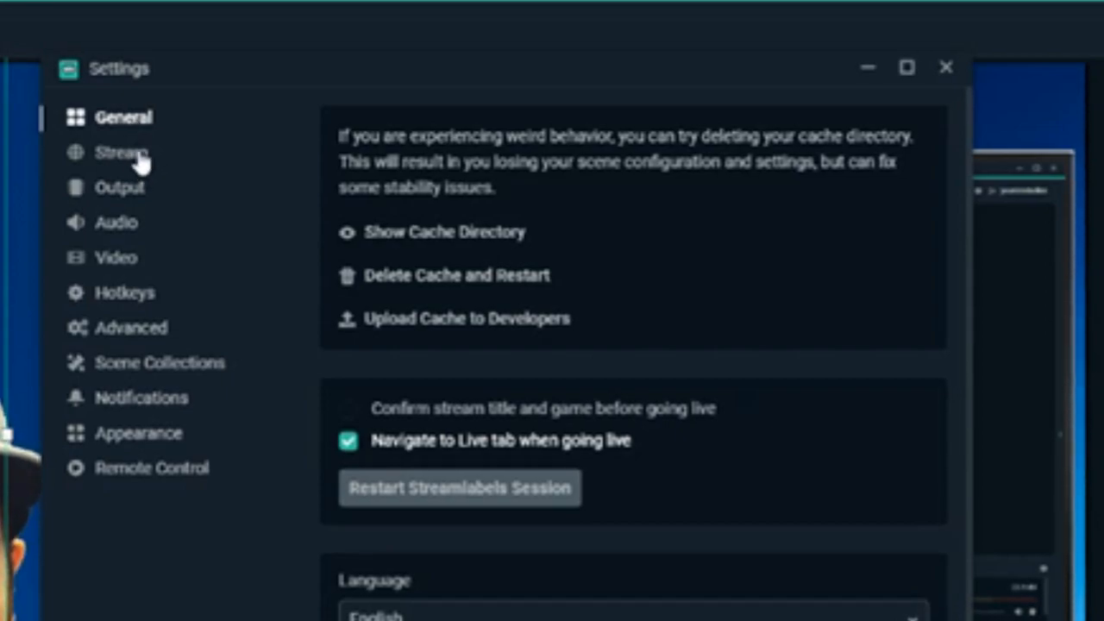
{"action": "left_click", "coordinate": [120, 152]}
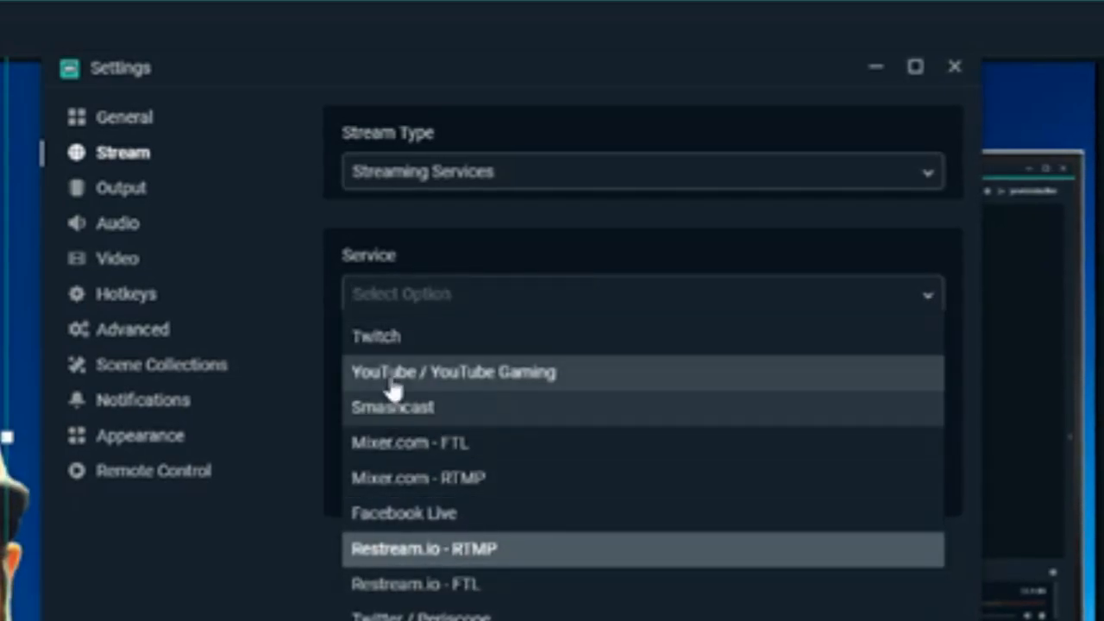
Choose Restream.io - RTMP as the streaming service
{"action": "left_click", "coordinate": [422, 548]}
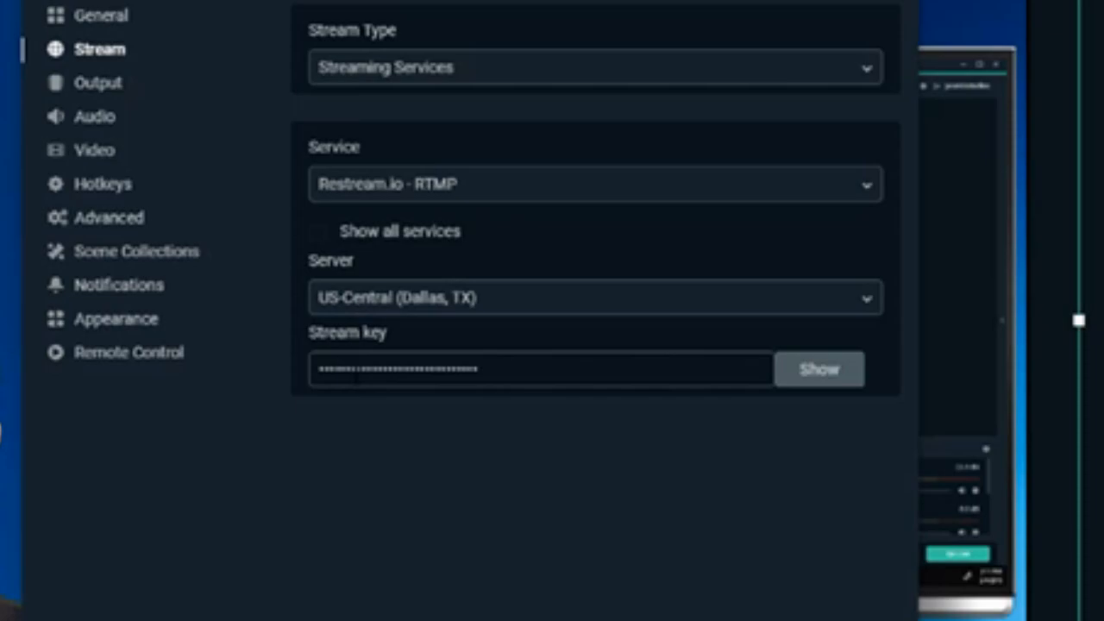